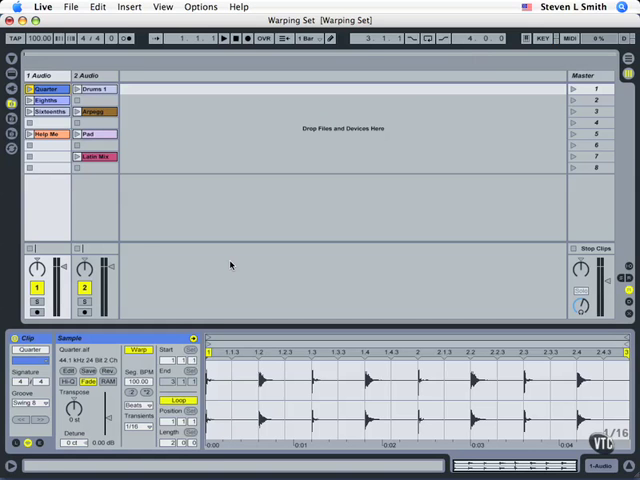
pyautogui.moveTo(224, 264)
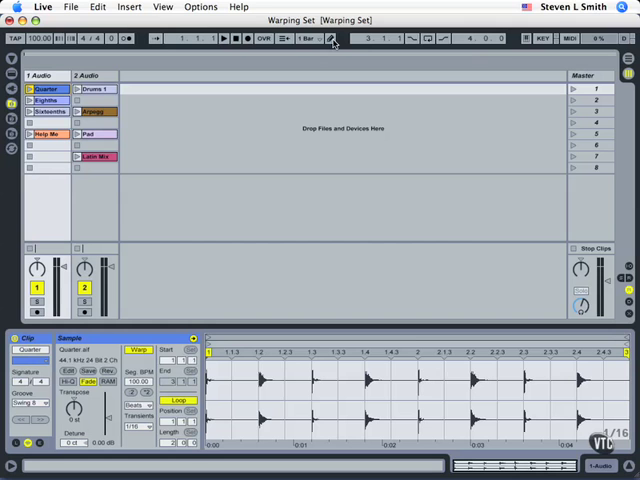
pyautogui.moveTo(236, 276)
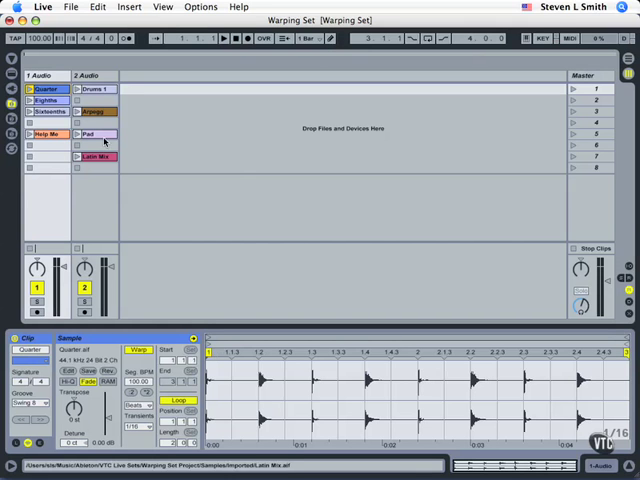
# - Open the Drums 1 clip on the 2 Audio track in Clip View to show its waveform
pyautogui.click(92, 88)
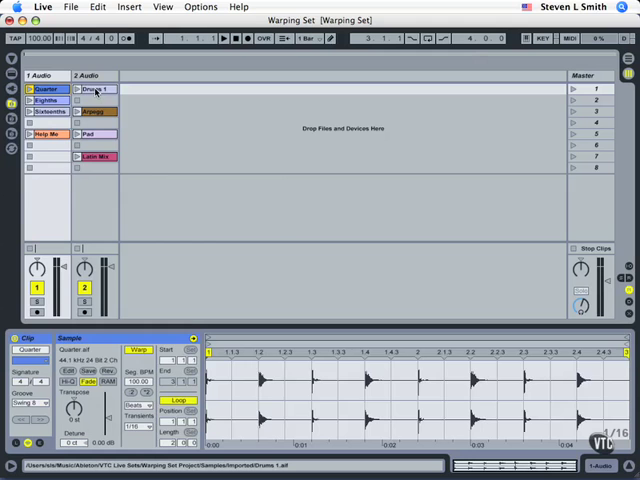
pyautogui.click(94, 88)
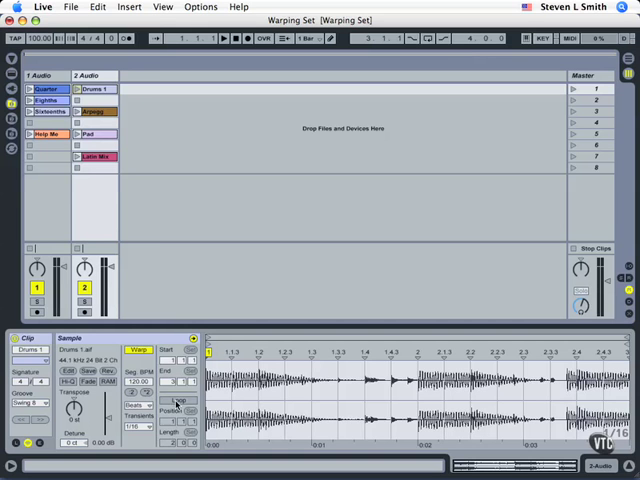
pyautogui.click(178, 402)
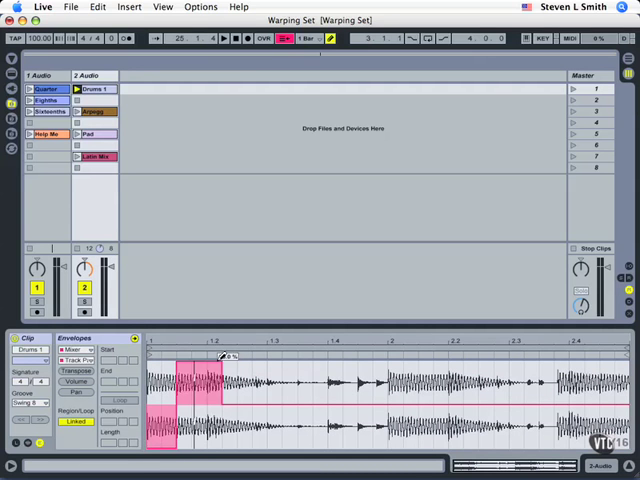
pyautogui.moveTo(330, 352)
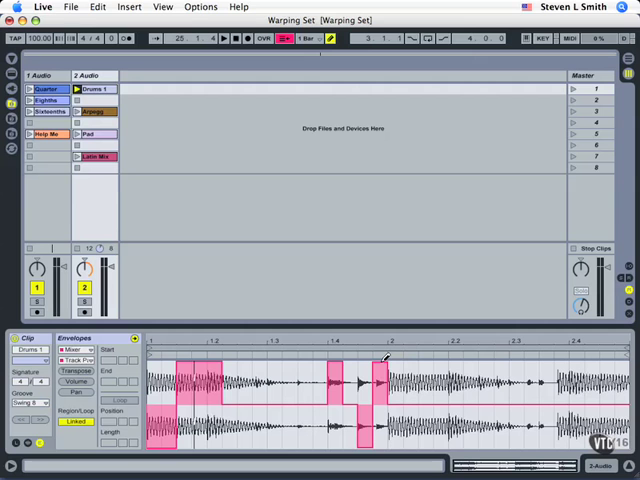
pyautogui.moveTo(460, 440)
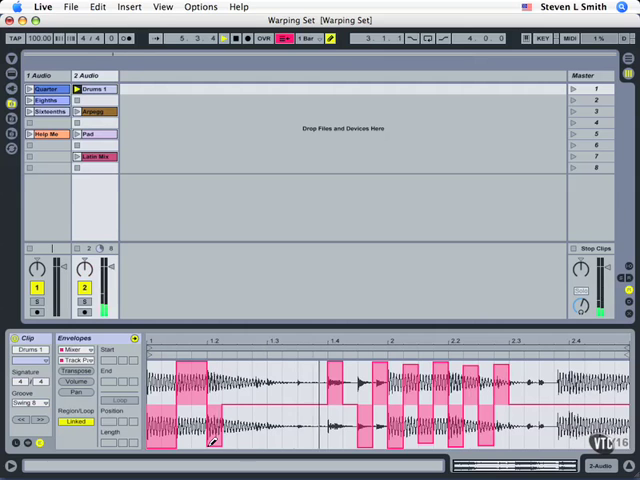
pyautogui.click(36, 38)
pyautogui.write('130')
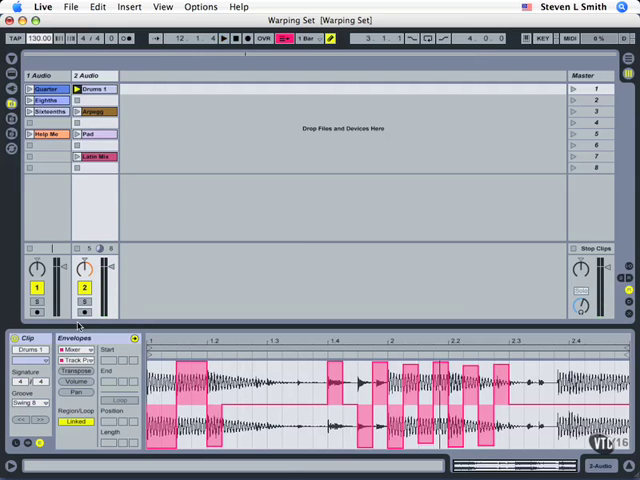
pyautogui.click(76, 348)
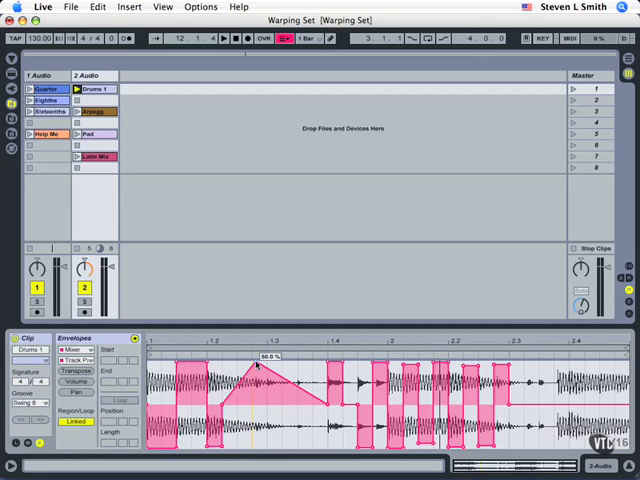
# - Draw blocky stepped volume cuts into the Drums 1 envelope using Draw Mode
pyautogui.moveTo(256, 364); pyautogui.dragTo(330, 408)
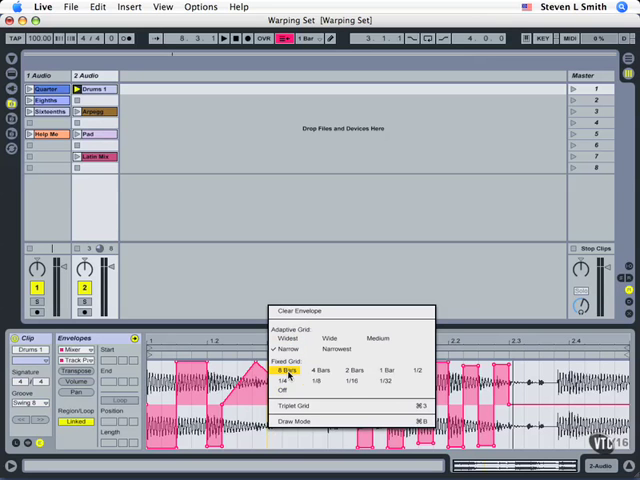
pyautogui.moveTo(282, 382)
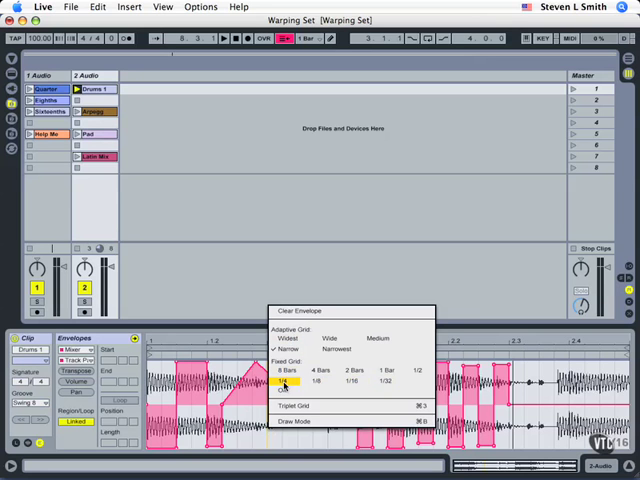
pyautogui.moveTo(296, 382)
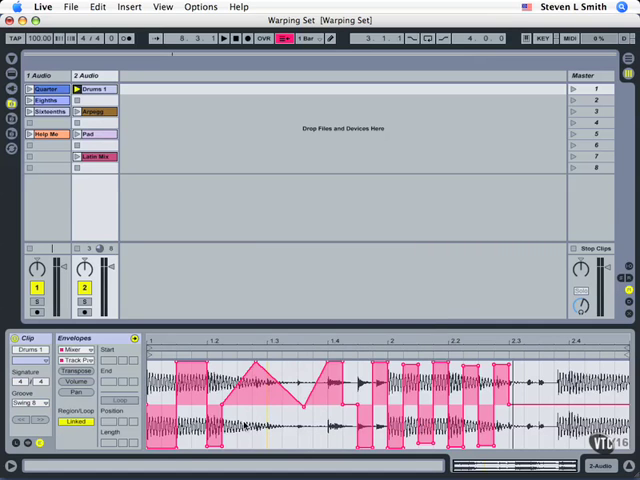
pyautogui.moveTo(282, 412)
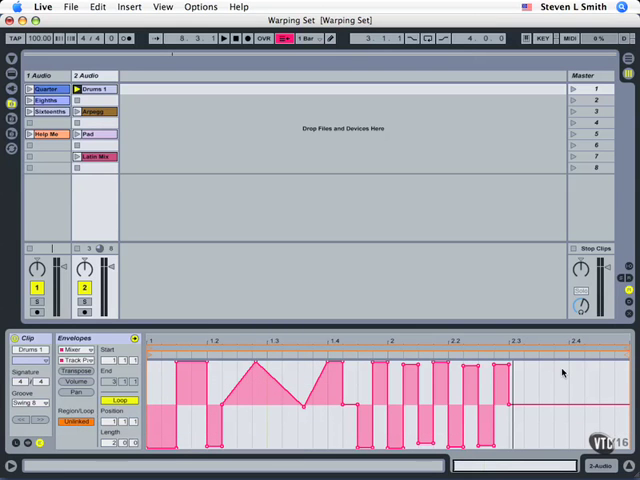
# - Reselect the Drums 1 clip to adjust its unlinked four-bar volume envelope
pyautogui.click(92, 88)
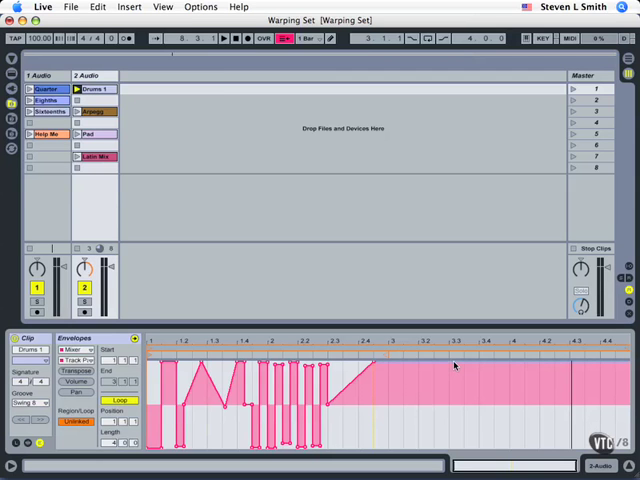
pyautogui.moveTo(384, 364); pyautogui.dragTo(456, 452)
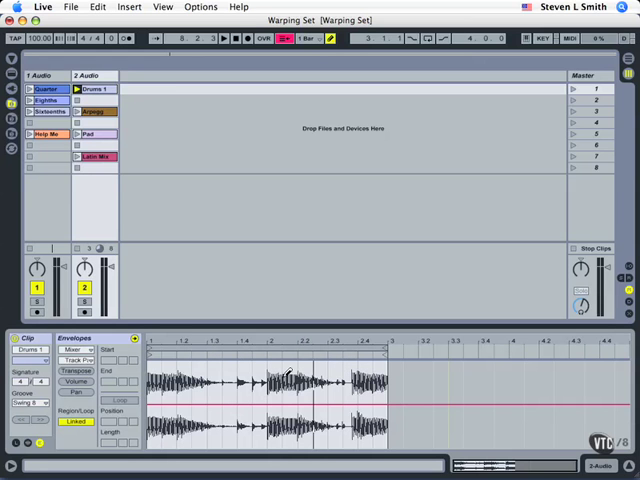
pyautogui.moveTo(364, 364)
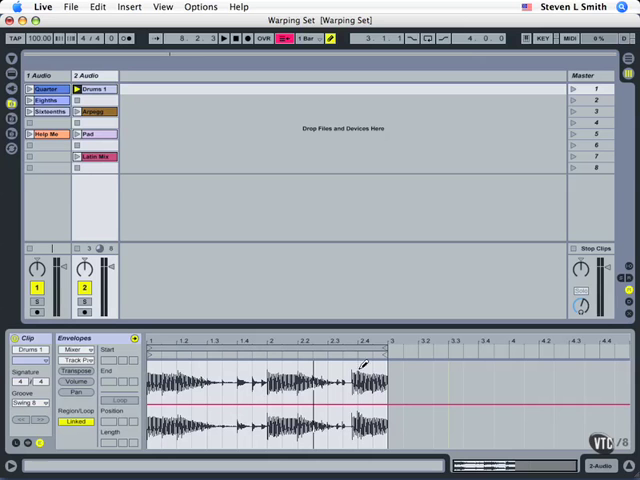